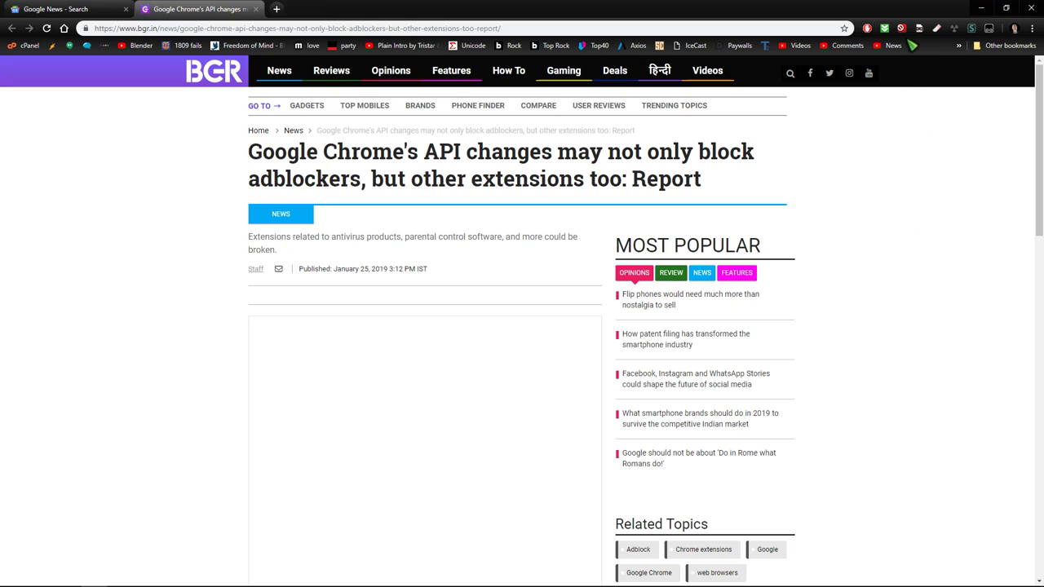
mouse_move(901, 28)
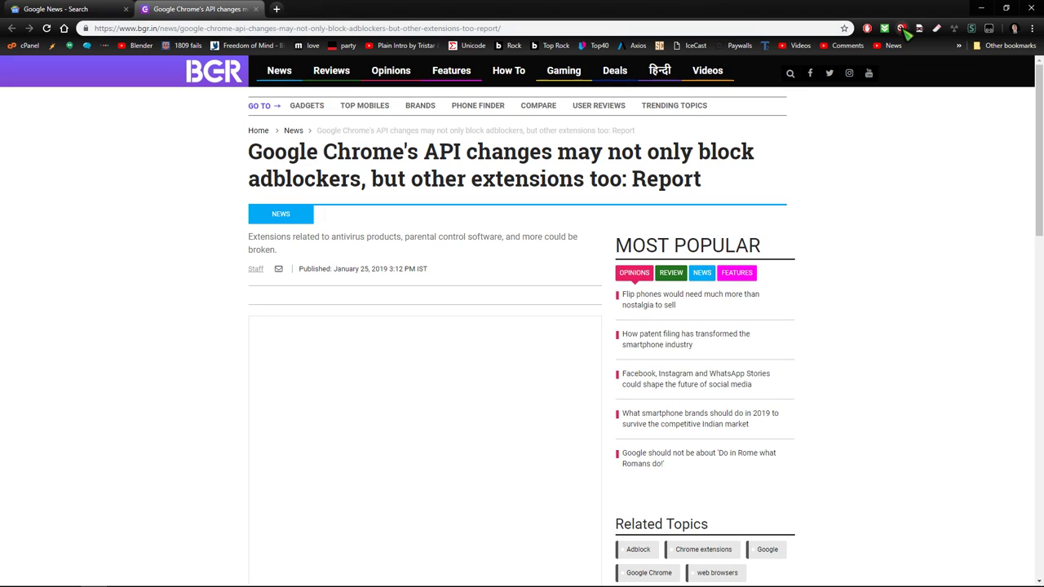
Step: Temporarily allow bgr.in scripts in ScriptSafe so the article reloads
click(901, 28)
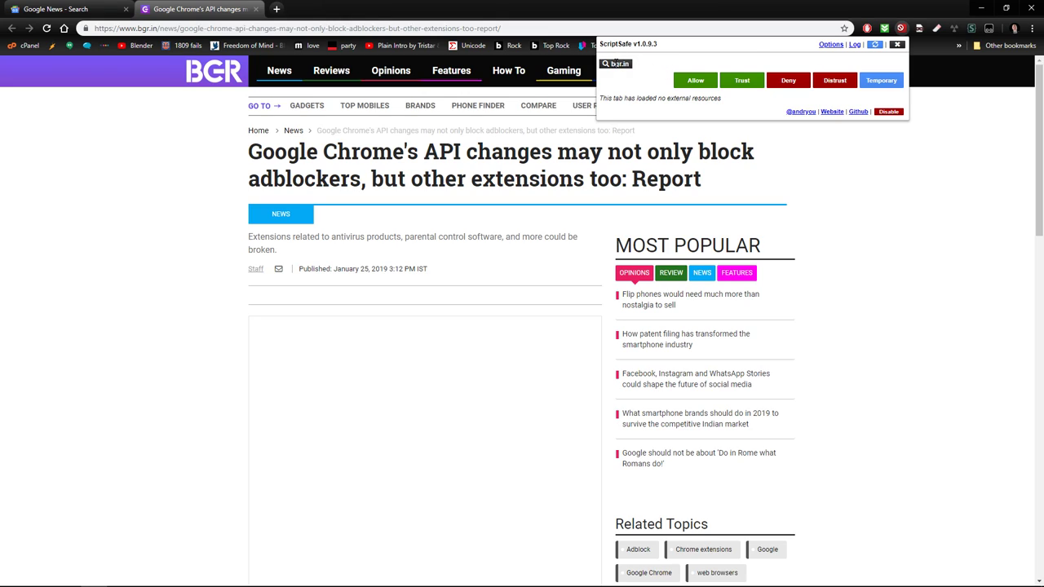
mouse_move(880, 80)
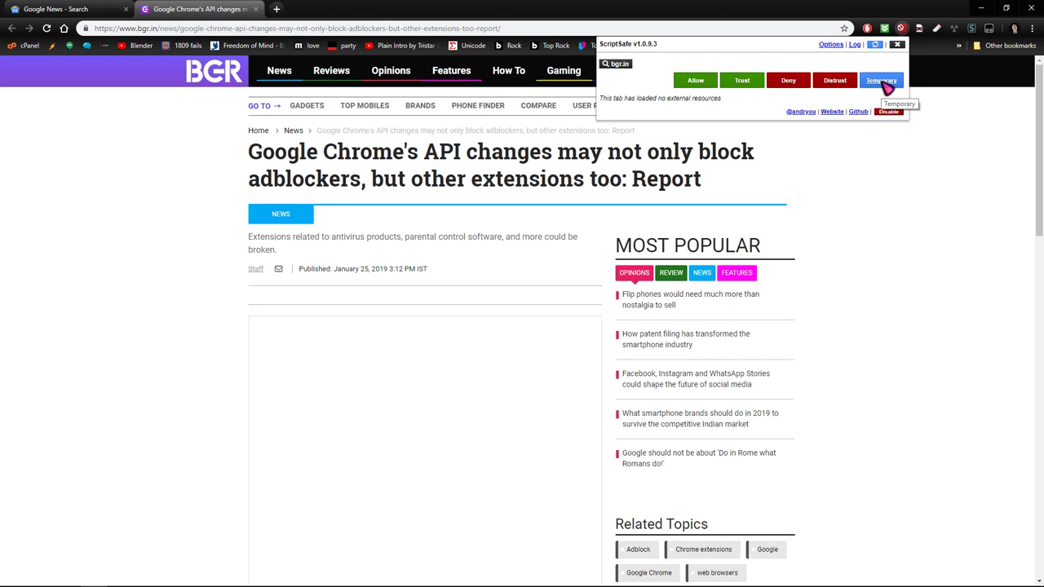
click(881, 80)
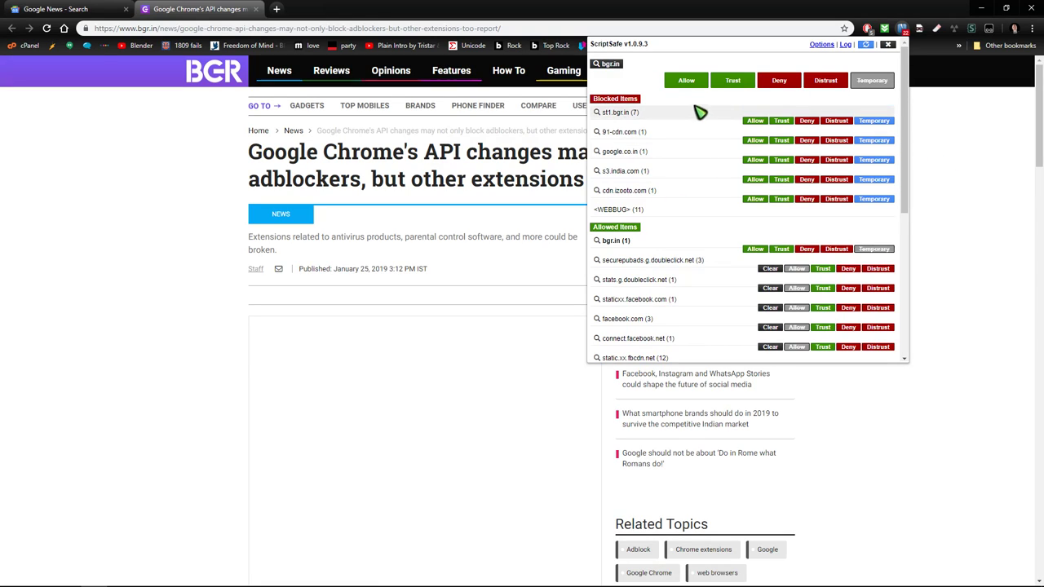
mouse_move(712, 193)
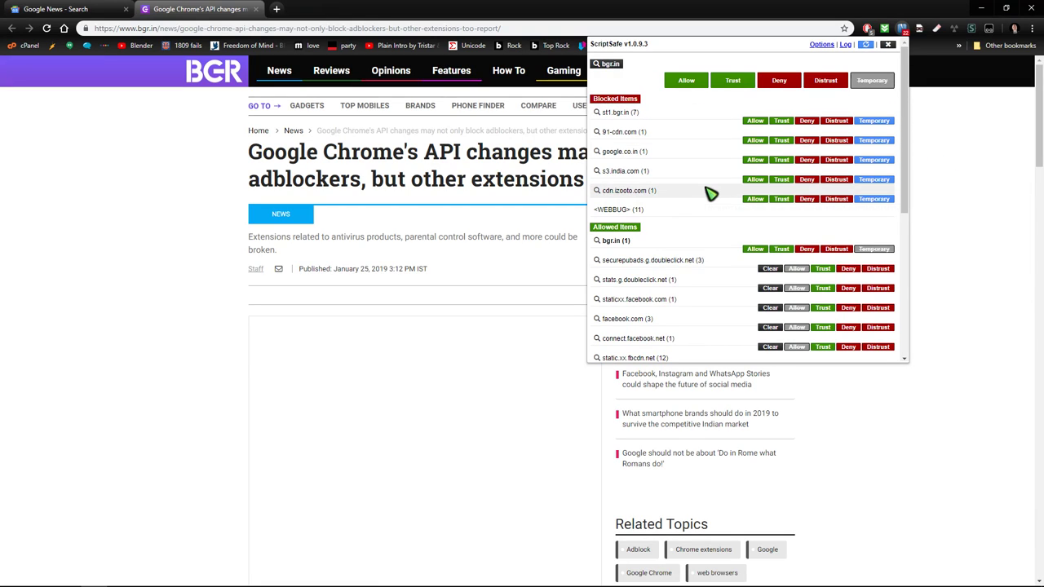
mouse_move(711, 194)
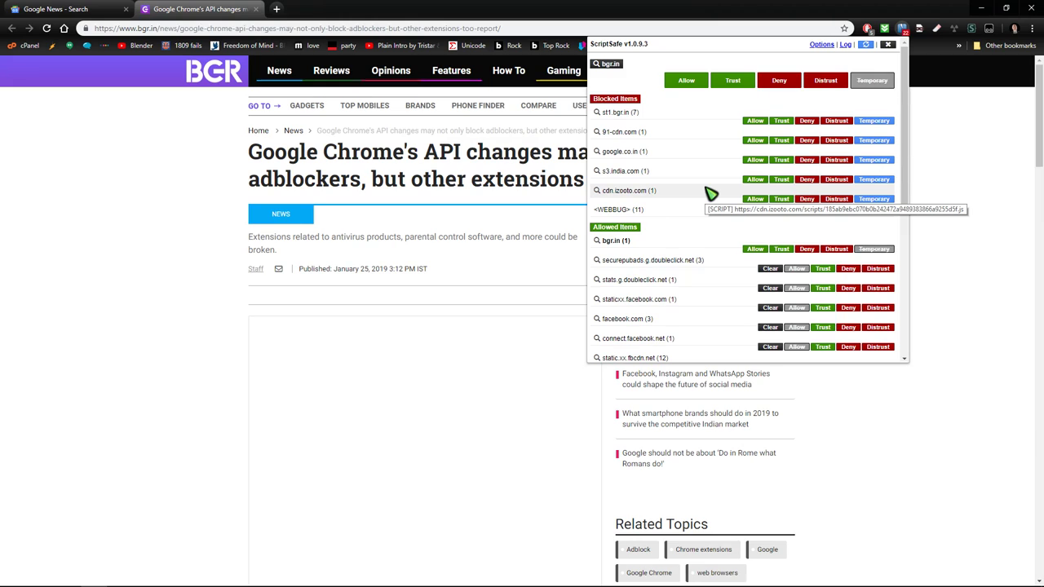
mouse_move(917, 115)
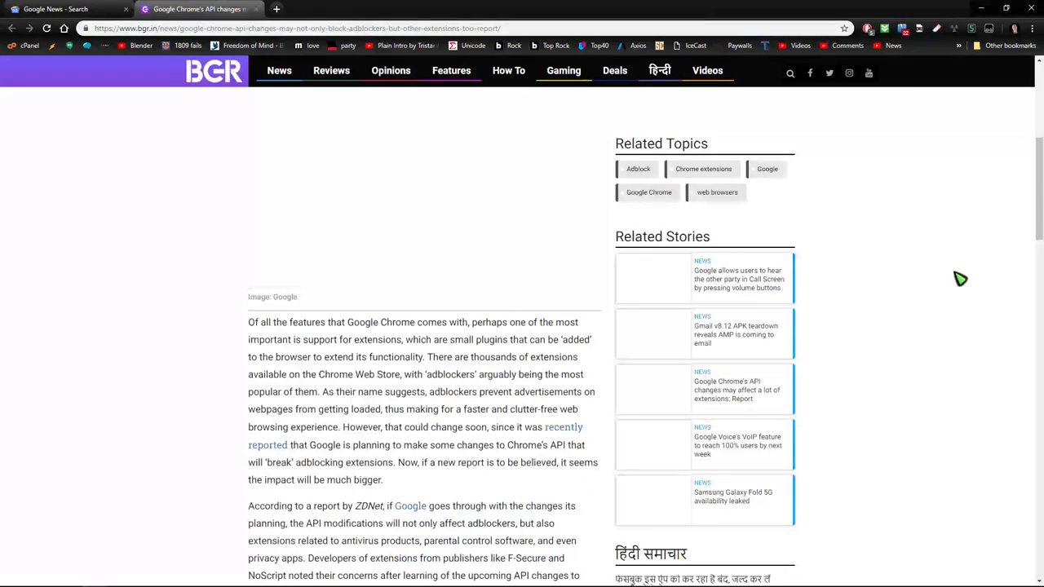
scroll(down, 3)
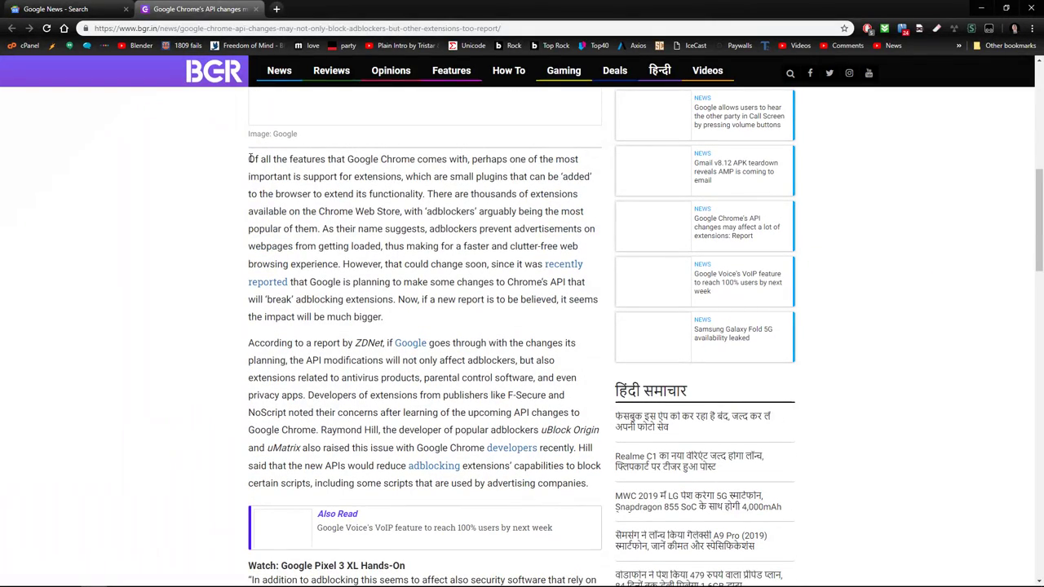
mouse_move(935, 259)
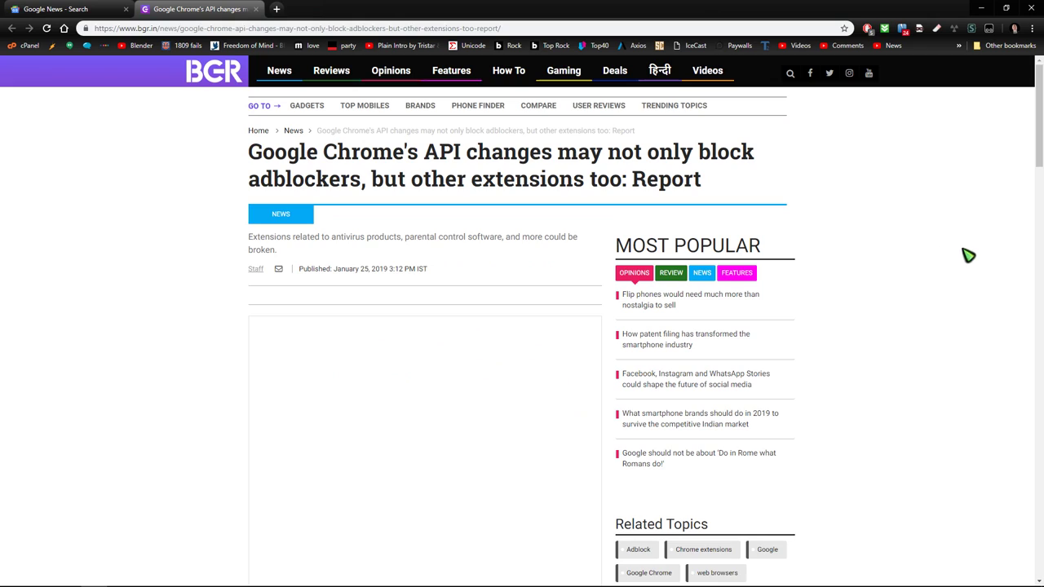
mouse_move(962, 196)
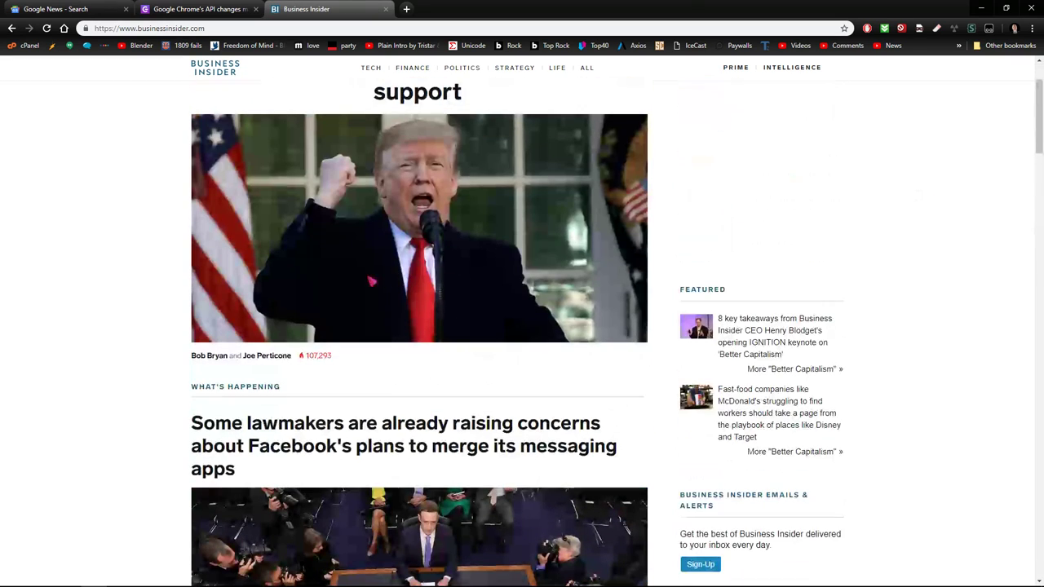
Step: Open the Business Insider Facebook messaging-app merger article and scroll through its unstyled text
click(403, 445)
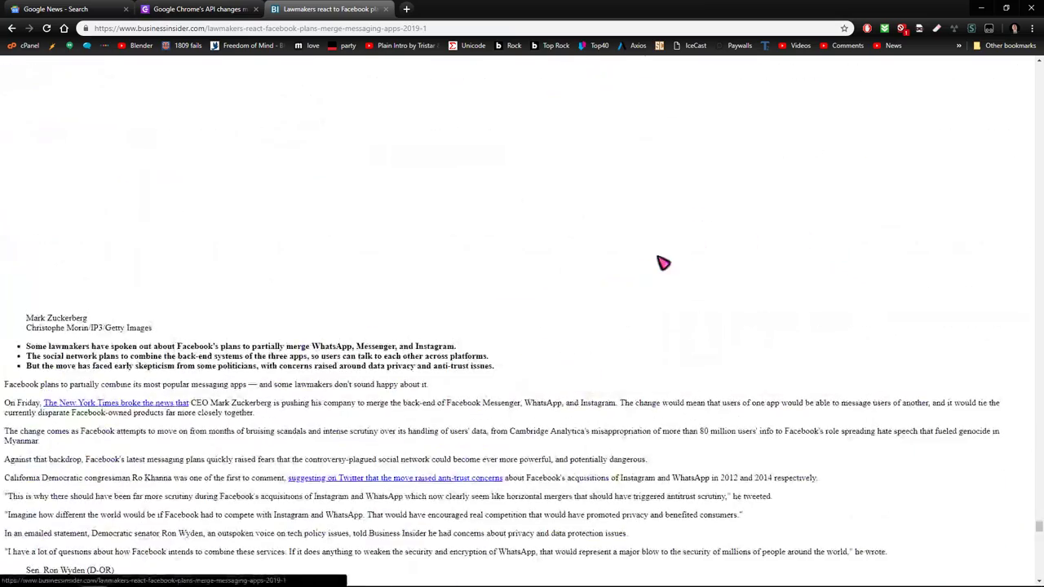
scroll(down, 3)
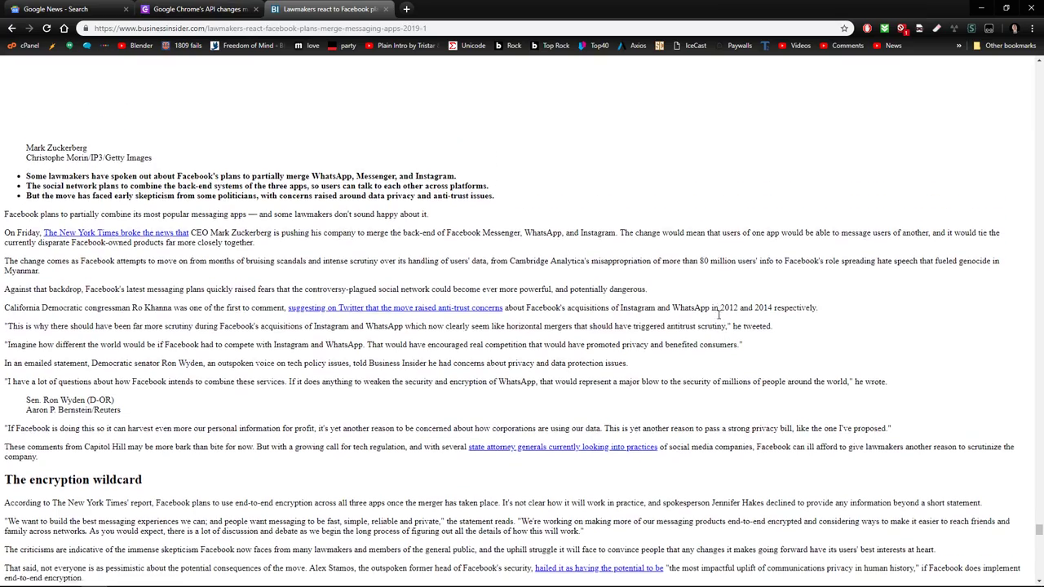
scroll(down, 3)
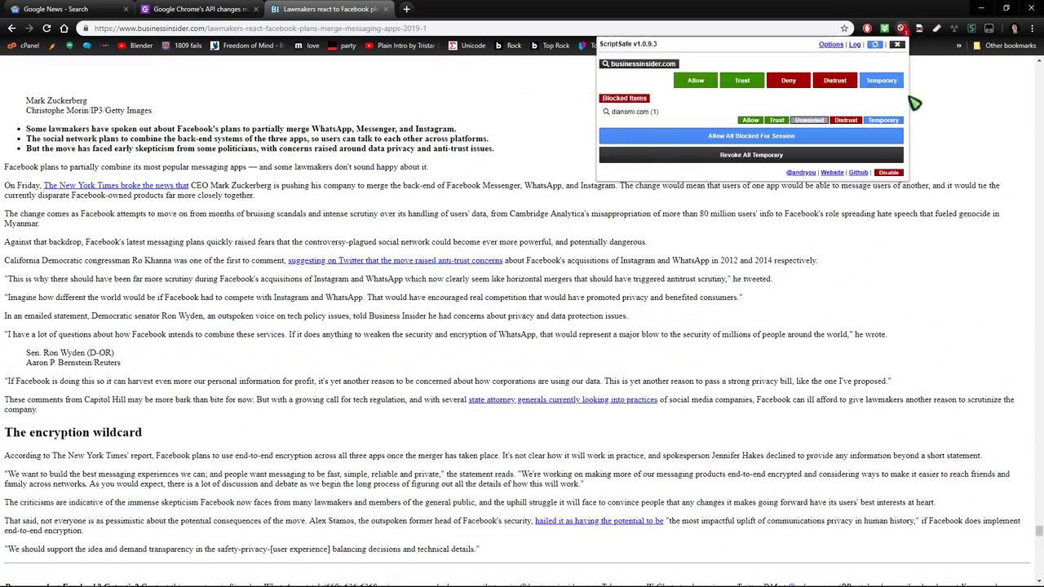
mouse_move(881, 79)
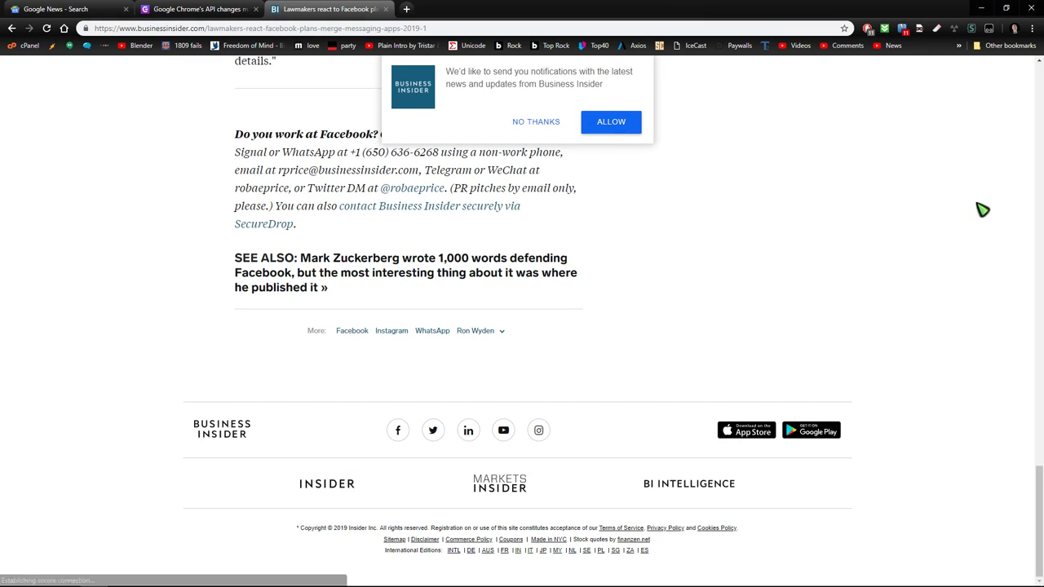
mouse_move(465, 159)
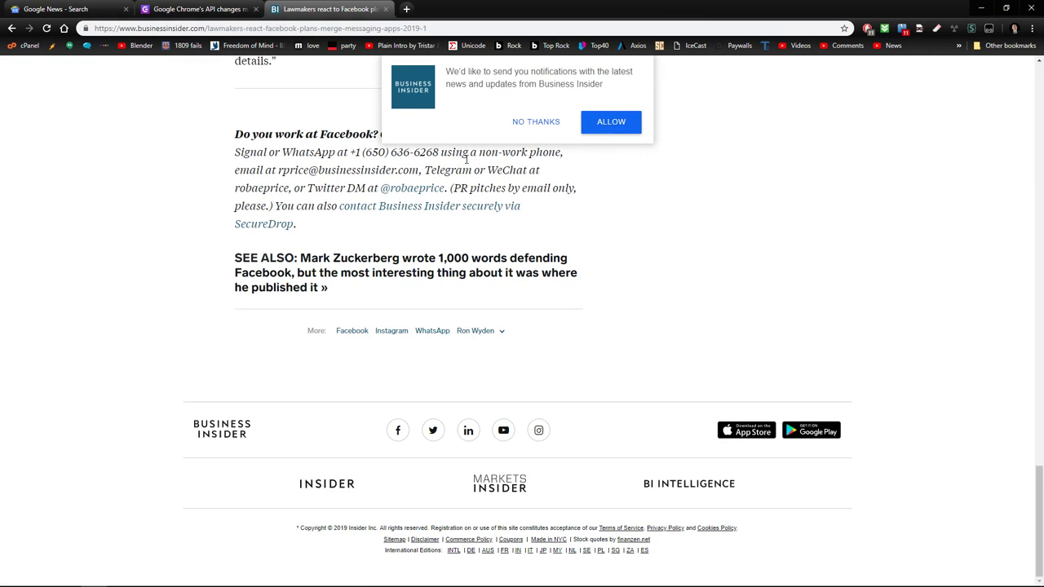
Step: Decline the Business Insider notification prompt and scroll through the fully rendered article
click(535, 122)
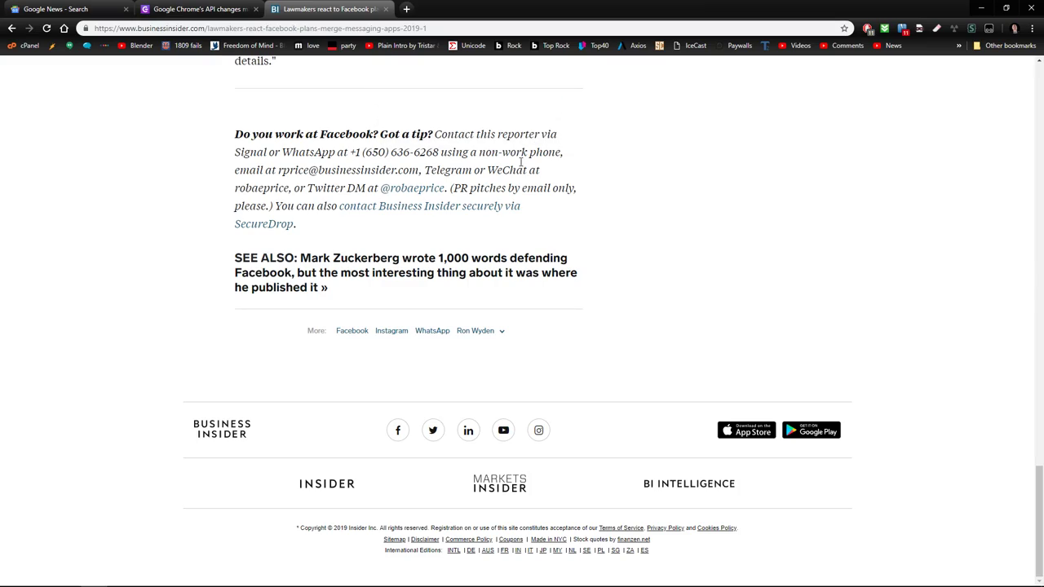
scroll(up, 3)
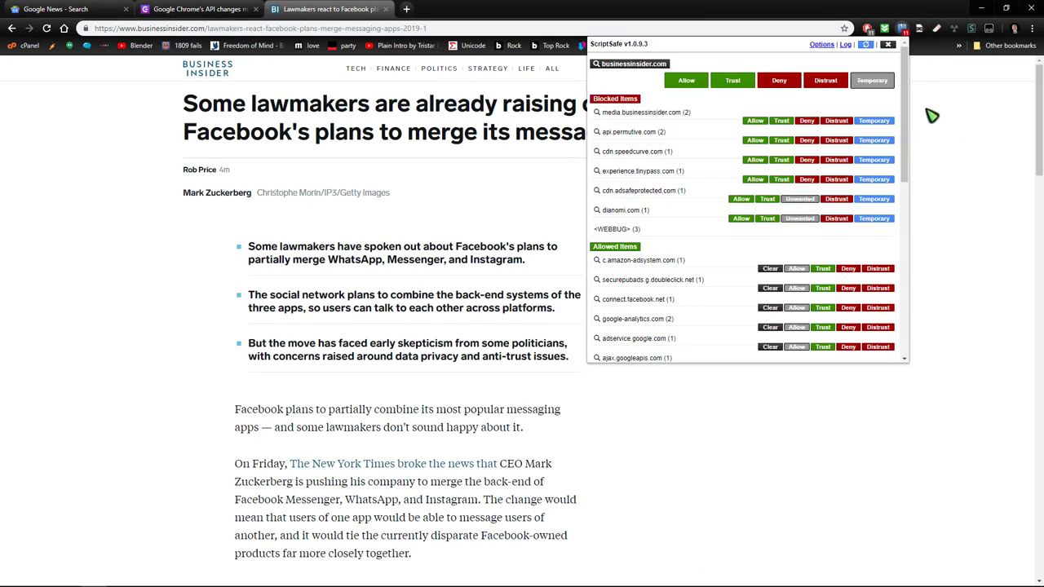
mouse_move(873, 139)
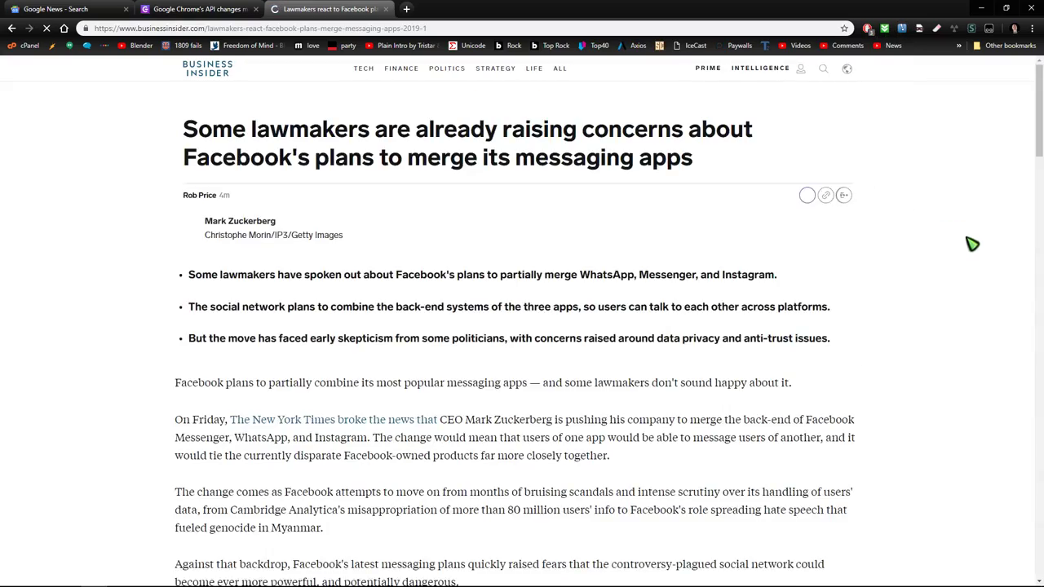
scroll(down, 3)
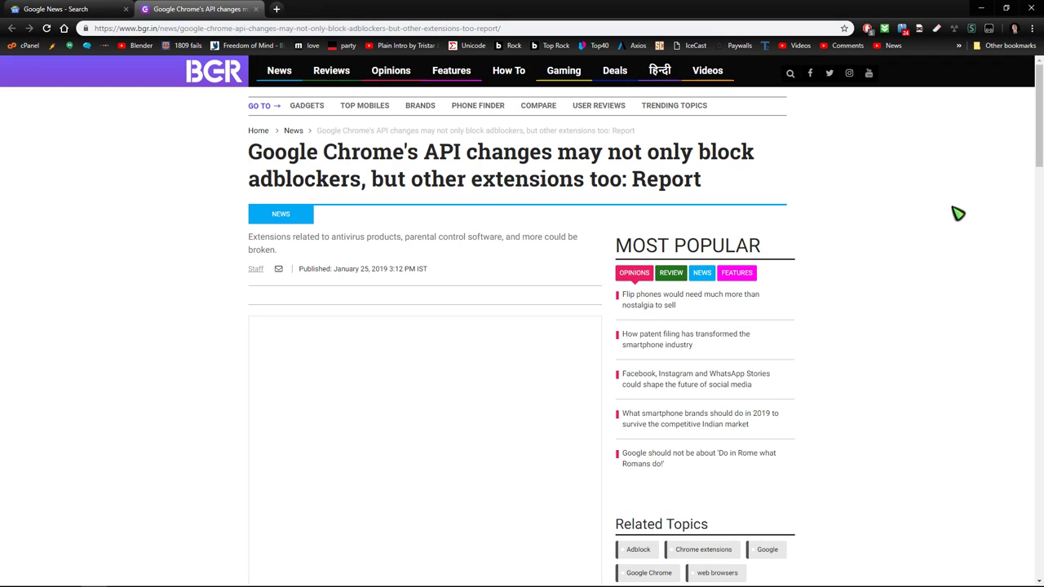
mouse_move(423, 101)
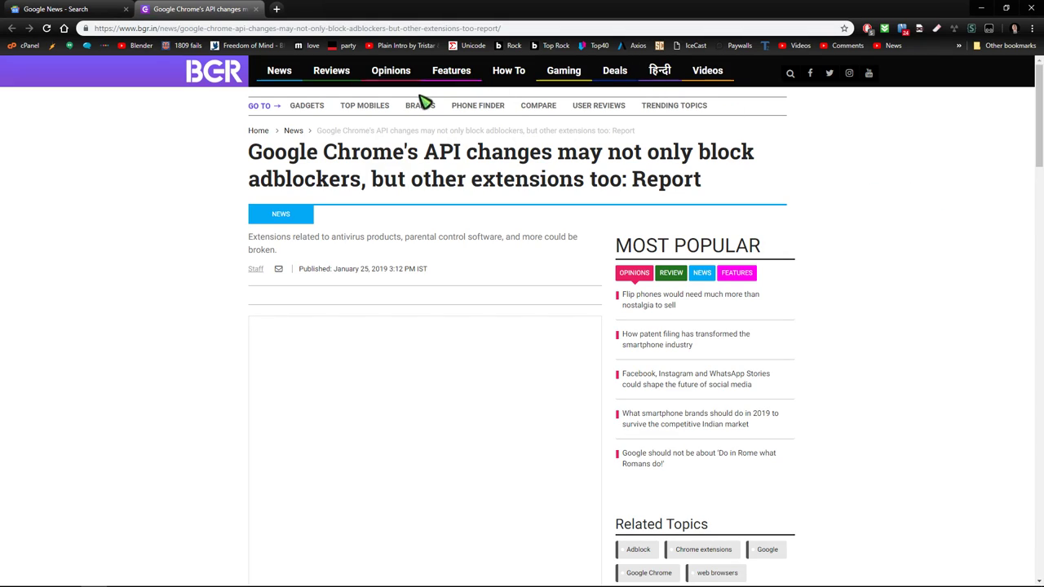
mouse_move(576, 185)
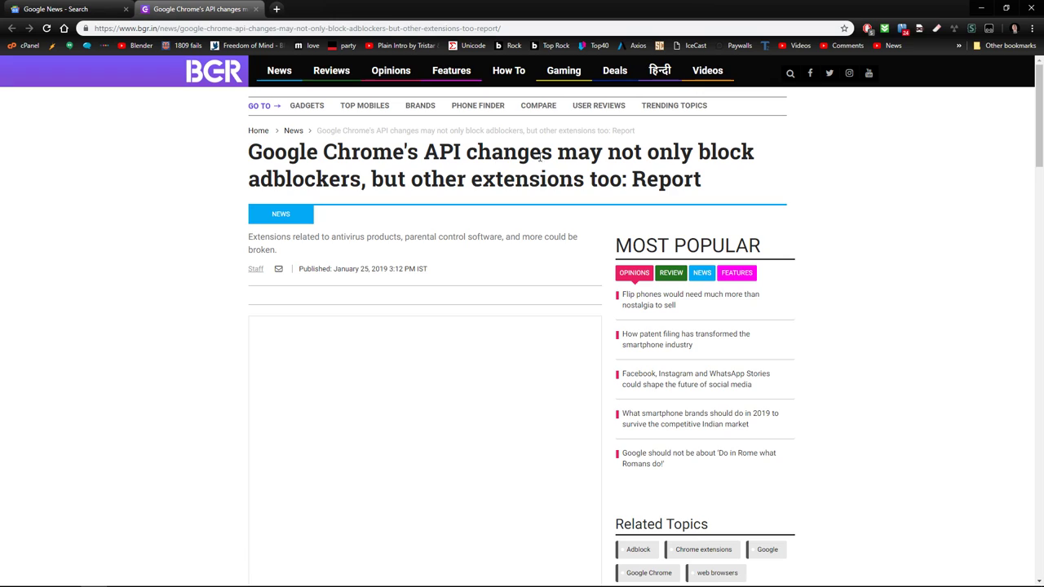
mouse_move(919, 53)
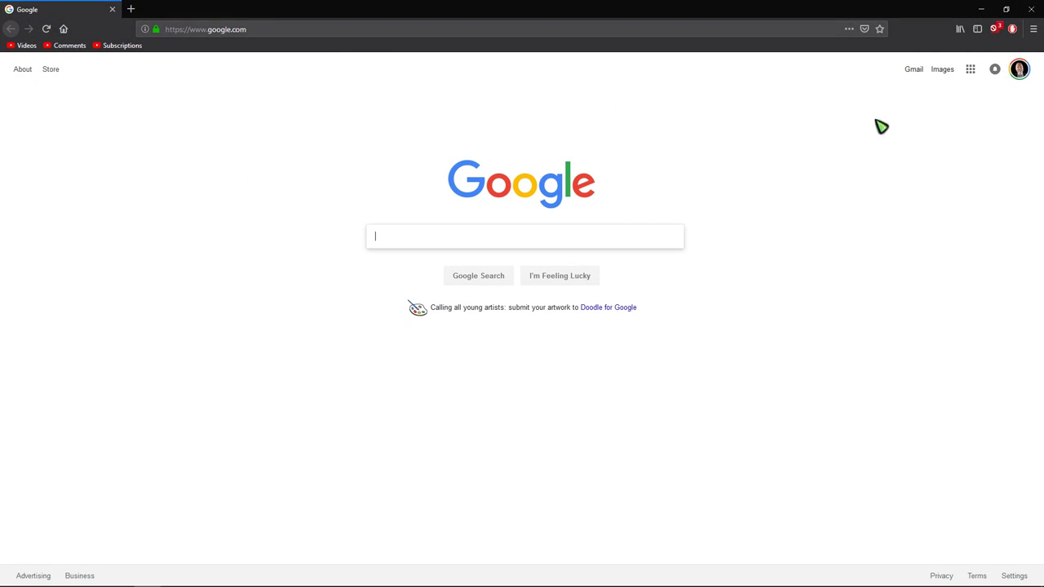
click(1033, 29)
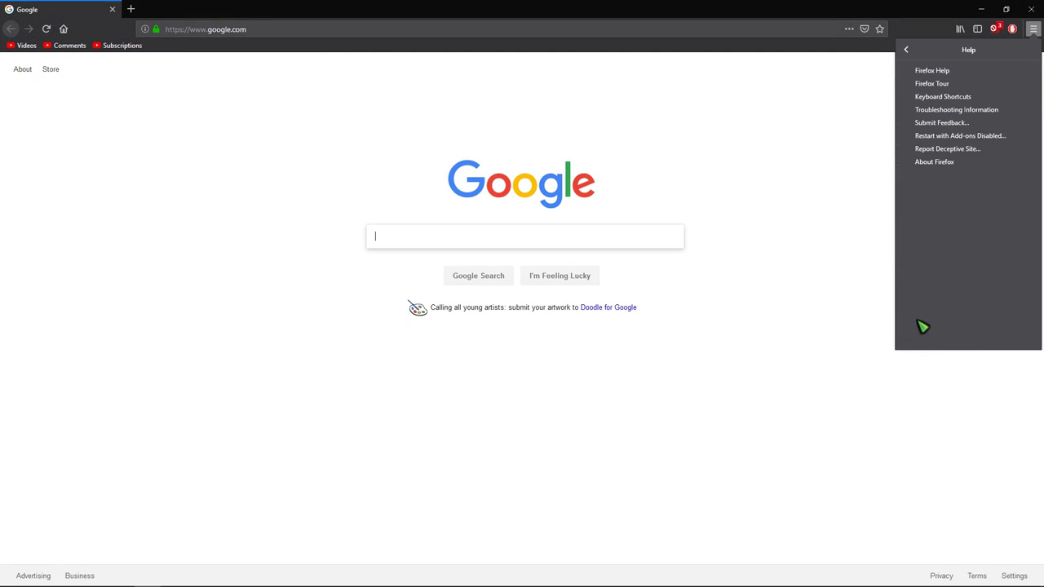
click(934, 162)
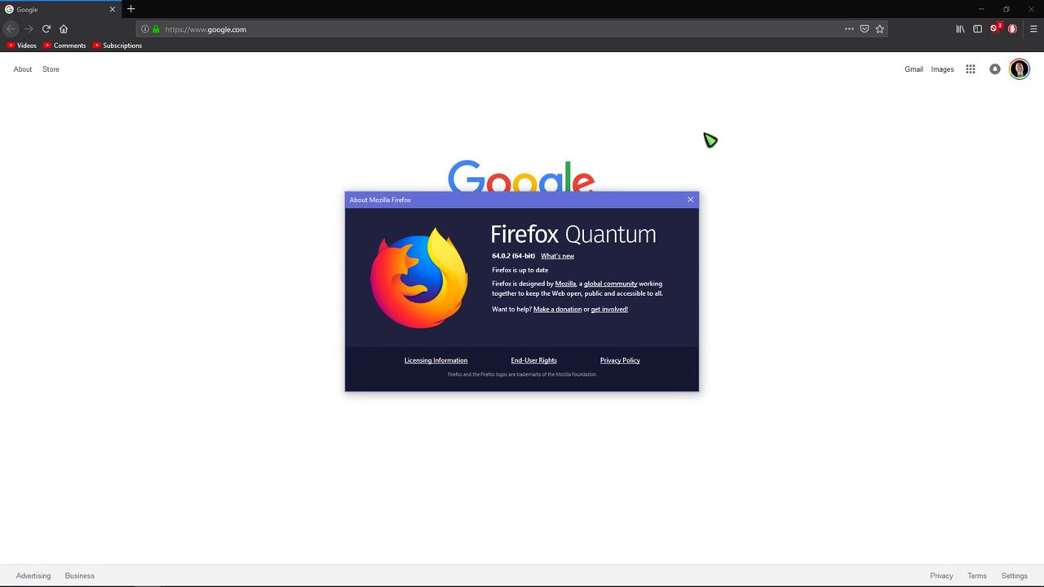
click(690, 199)
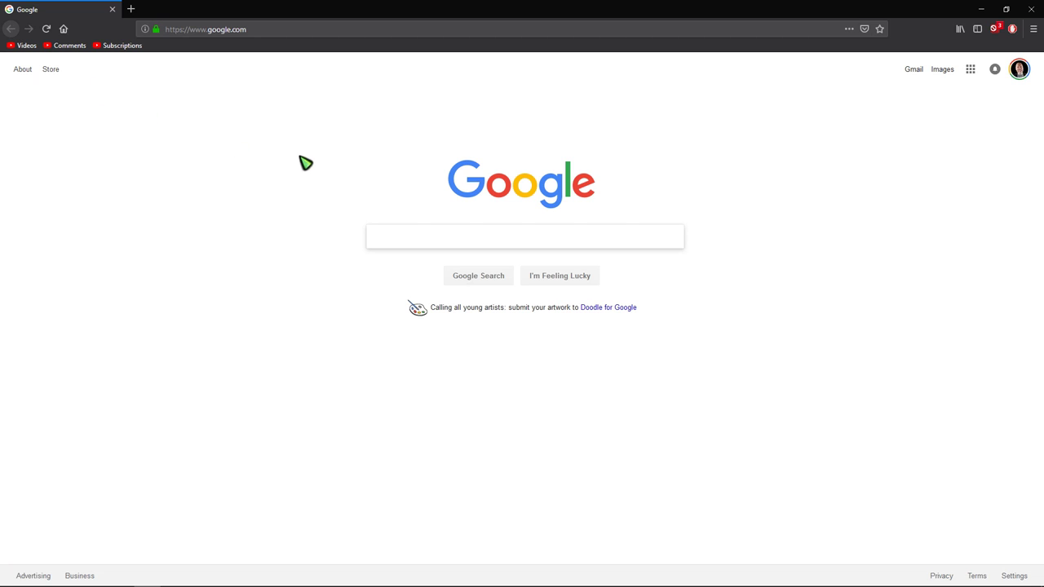
mouse_move(993, 119)
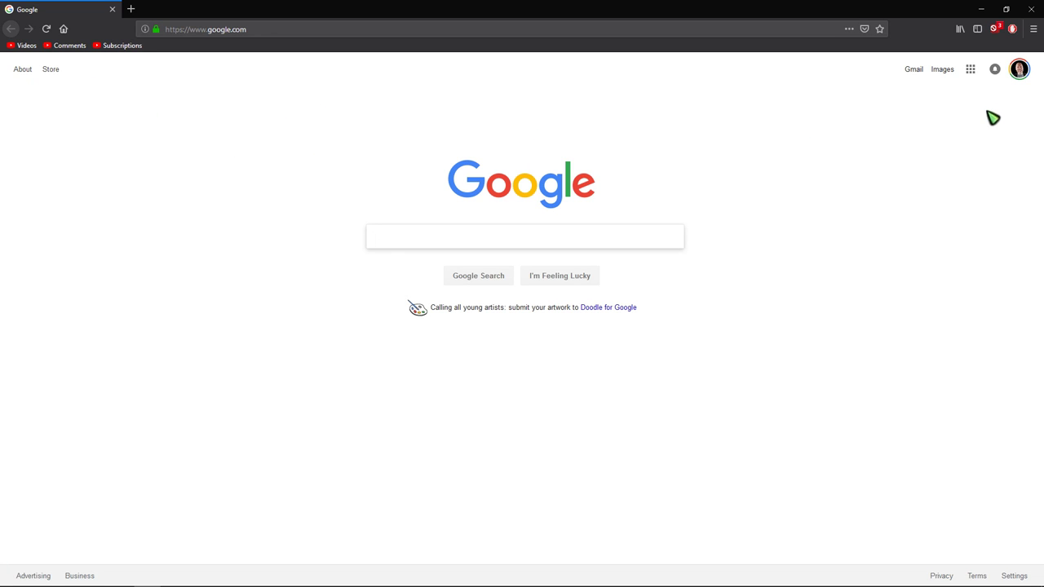
mouse_move(1018, 41)
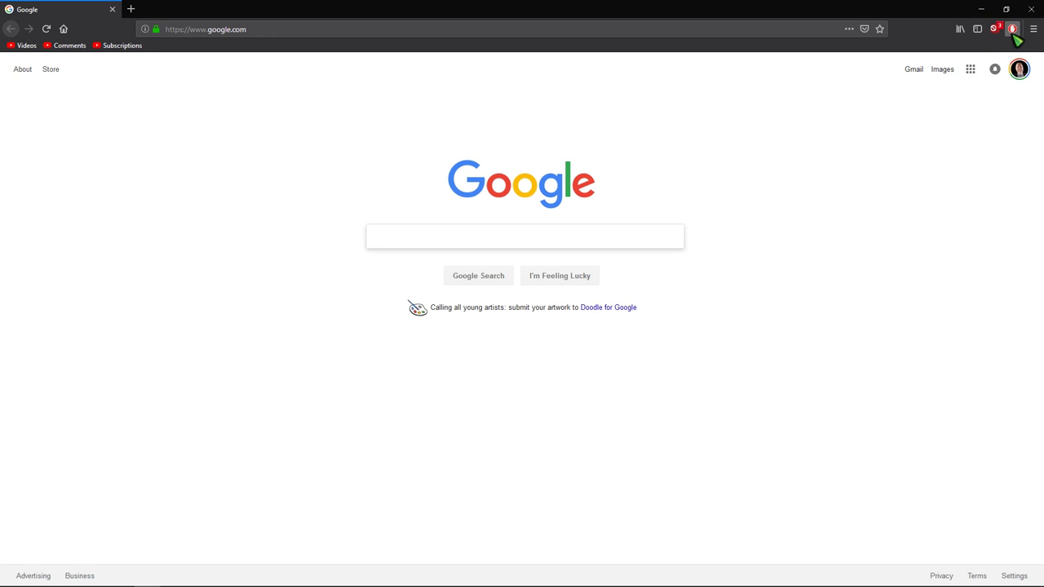
mouse_move(759, 139)
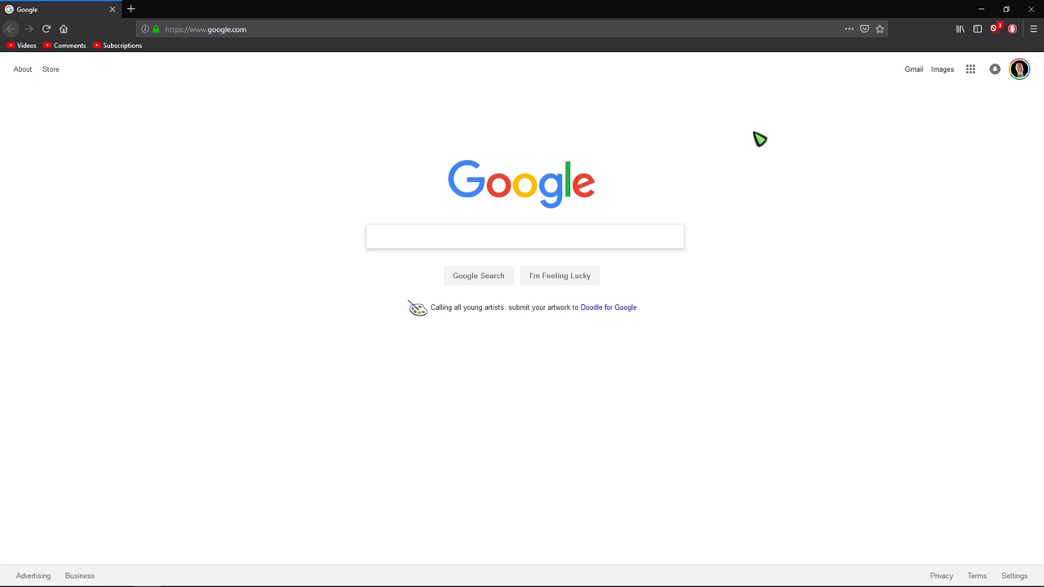